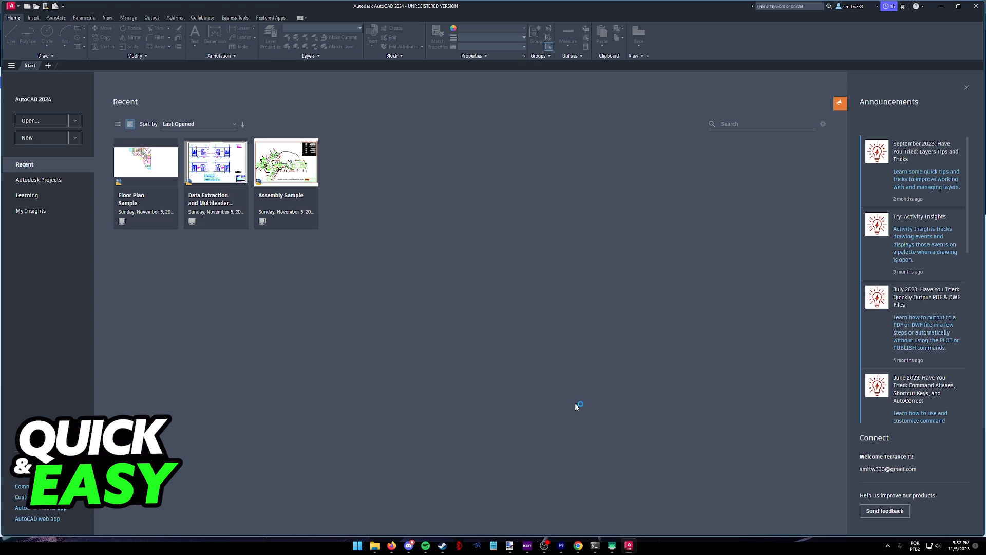
pyautogui.moveTo(569, 393)
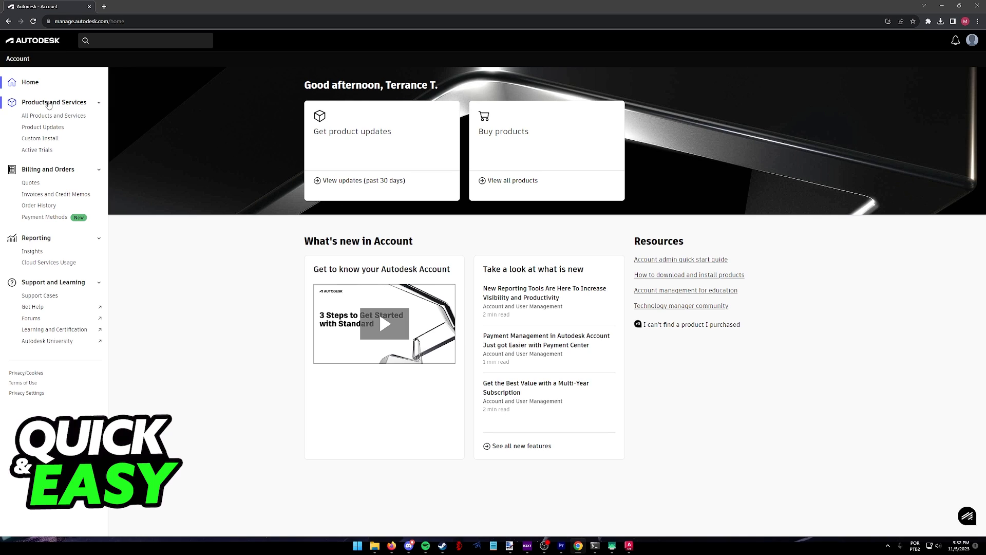
# Show the All Products and Services list, including AutoCAD 2024
pyautogui.click(53, 115)
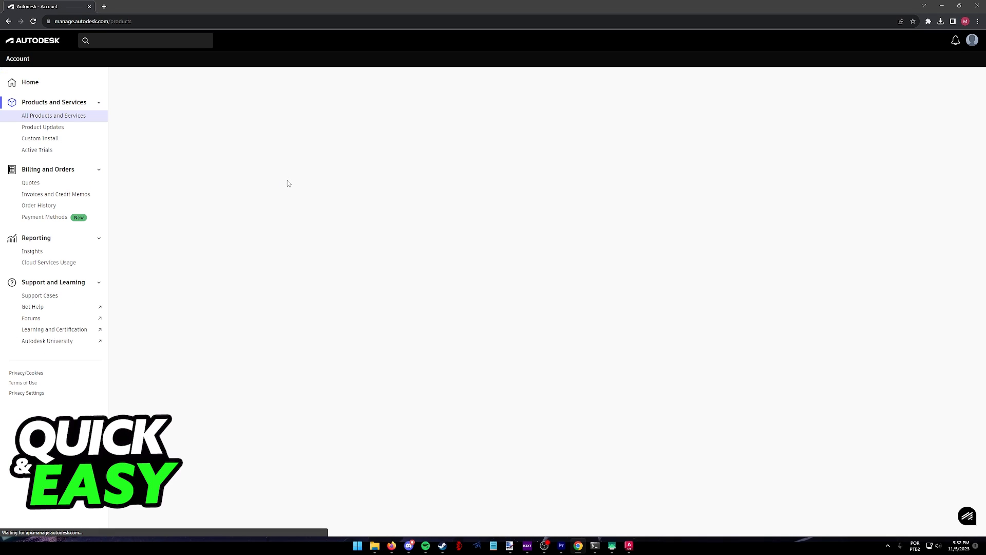
pyautogui.click(53, 115)
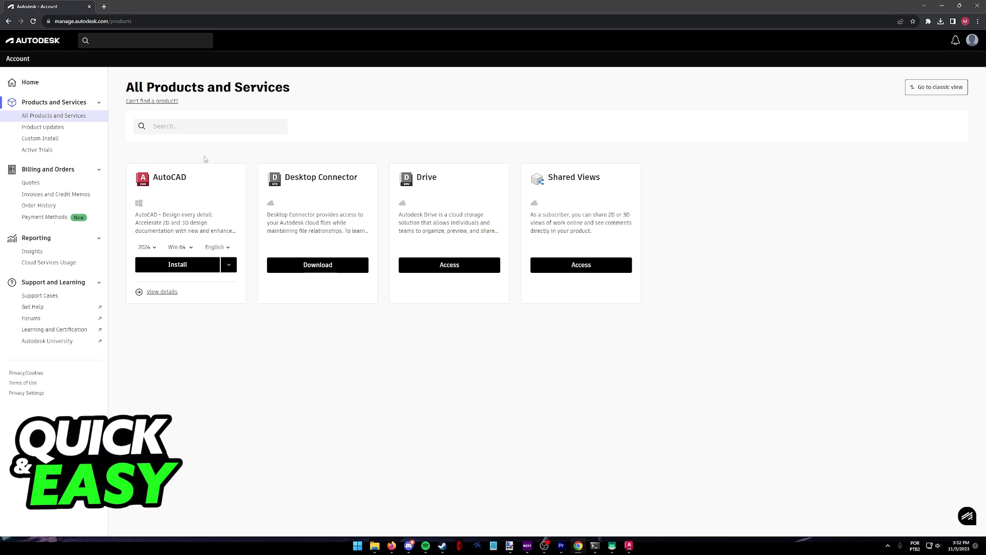
pyautogui.moveTo(419, 251)
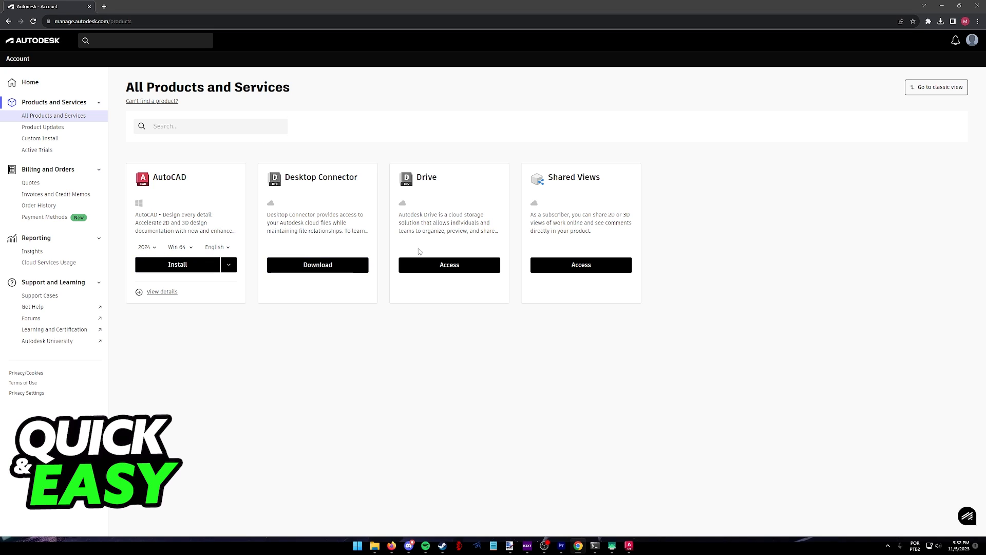
pyautogui.moveTo(230, 227)
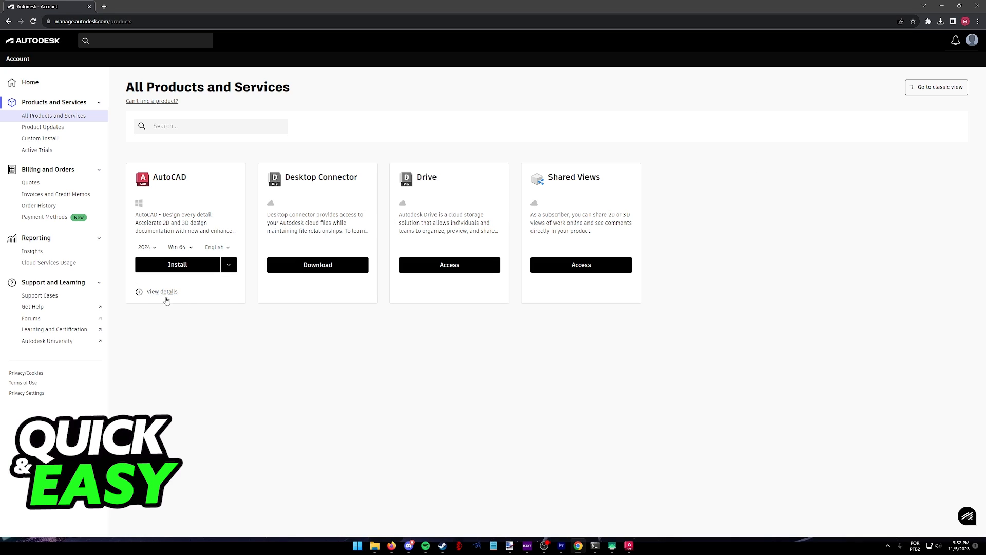
# Browse AutoCAD release downloads, settling on 2024 and its Languages list
pyautogui.click(162, 291)
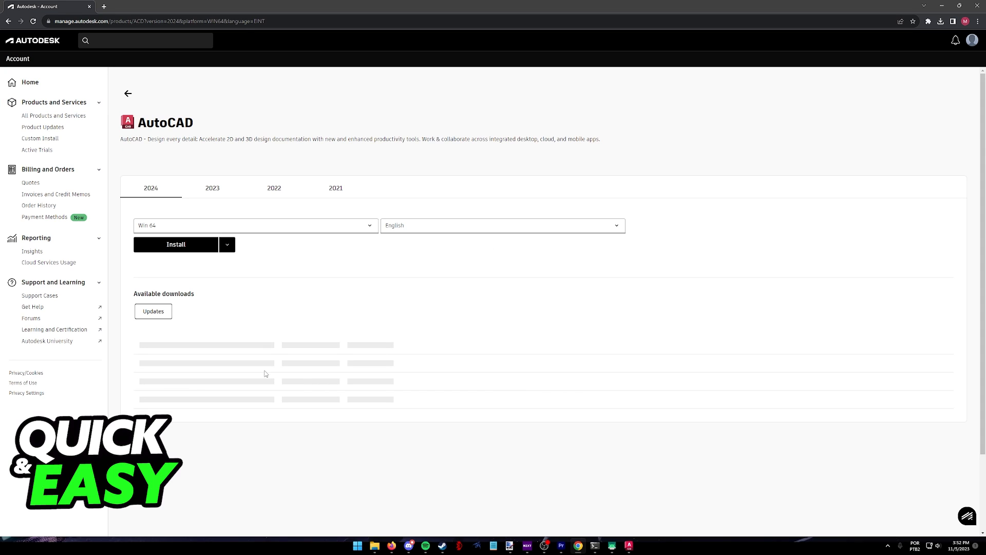
pyautogui.click(212, 187)
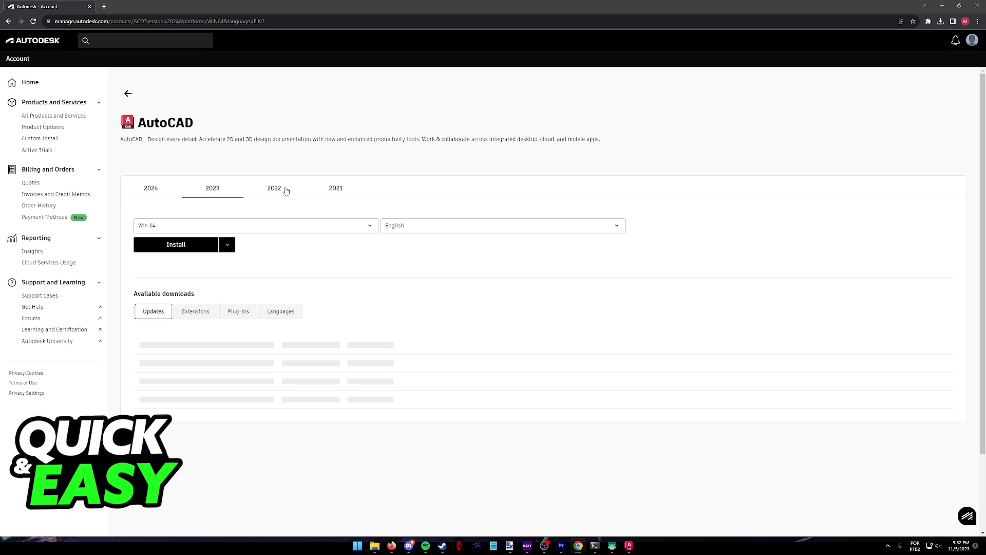
pyautogui.click(336, 188)
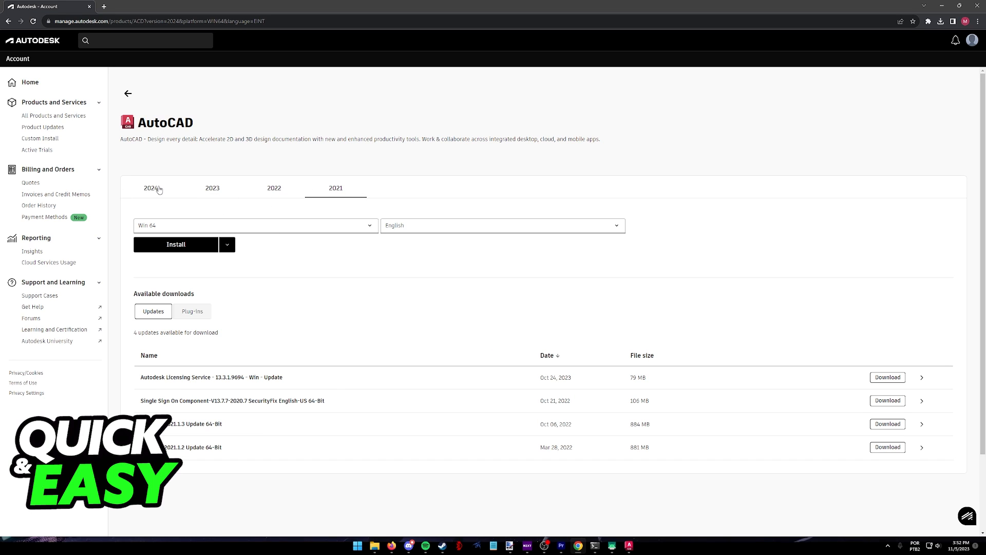
pyautogui.click(150, 187)
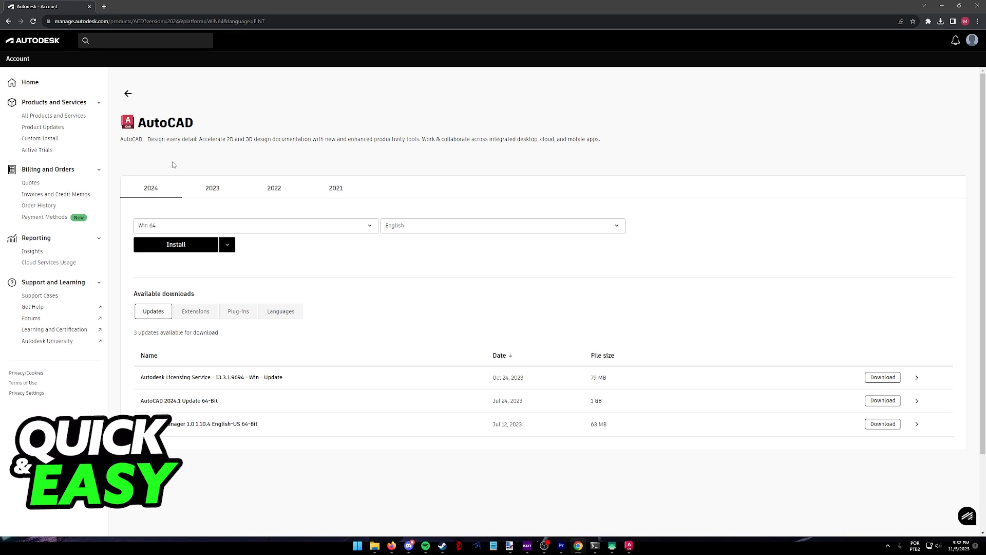
pyautogui.moveTo(216, 131)
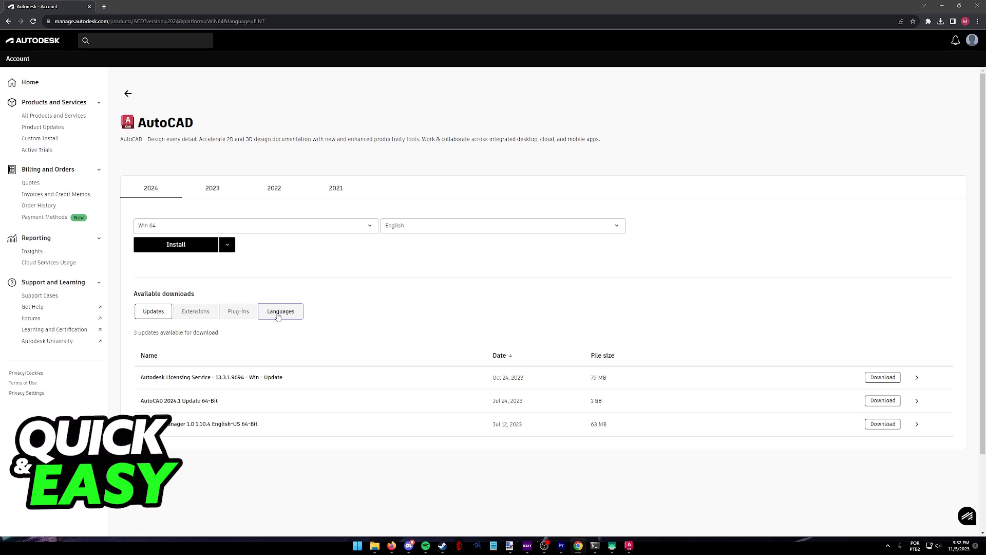
pyautogui.click(280, 311)
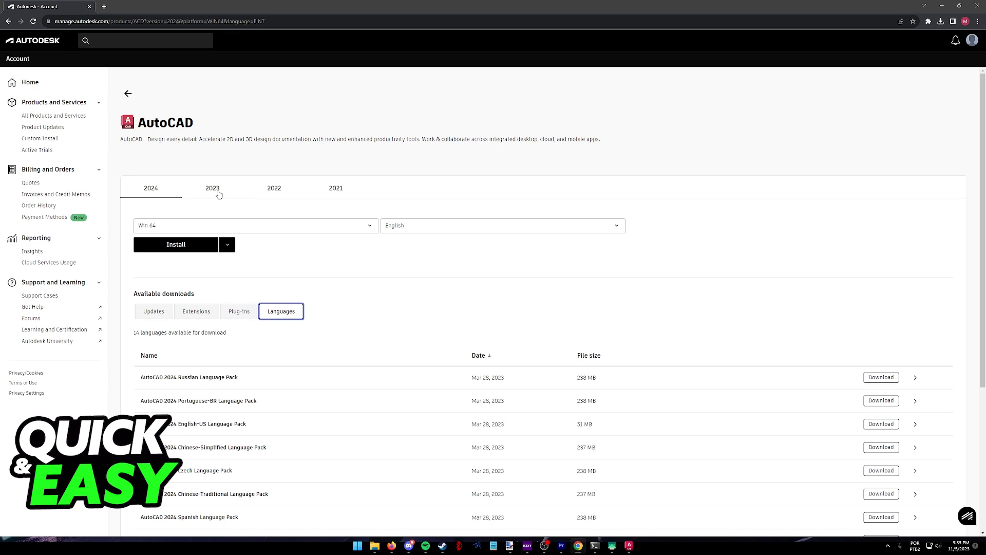
# Check older releases including 2022, then return to the AutoCAD 2024 language packs
pyautogui.click(335, 188)
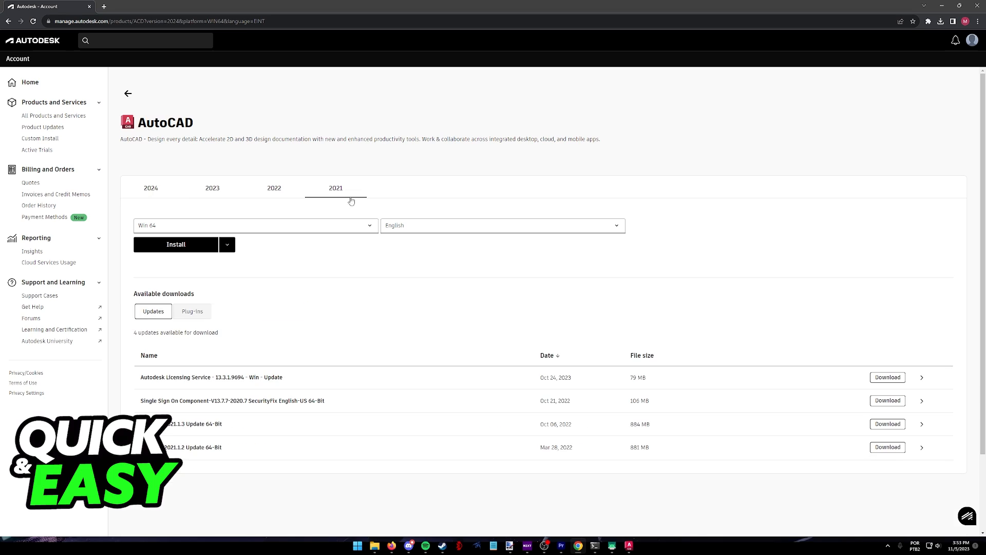
pyautogui.moveTo(230, 308)
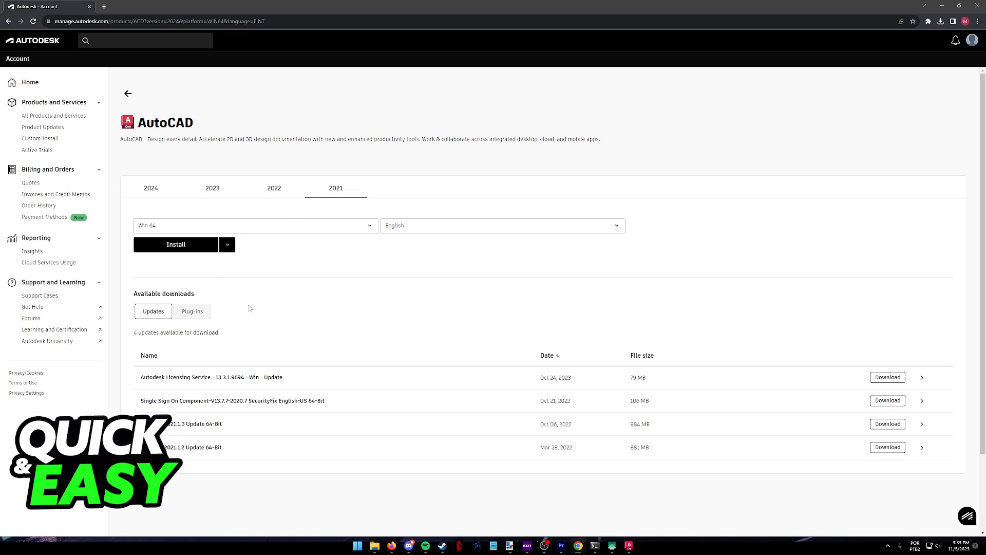
pyautogui.moveTo(239, 310)
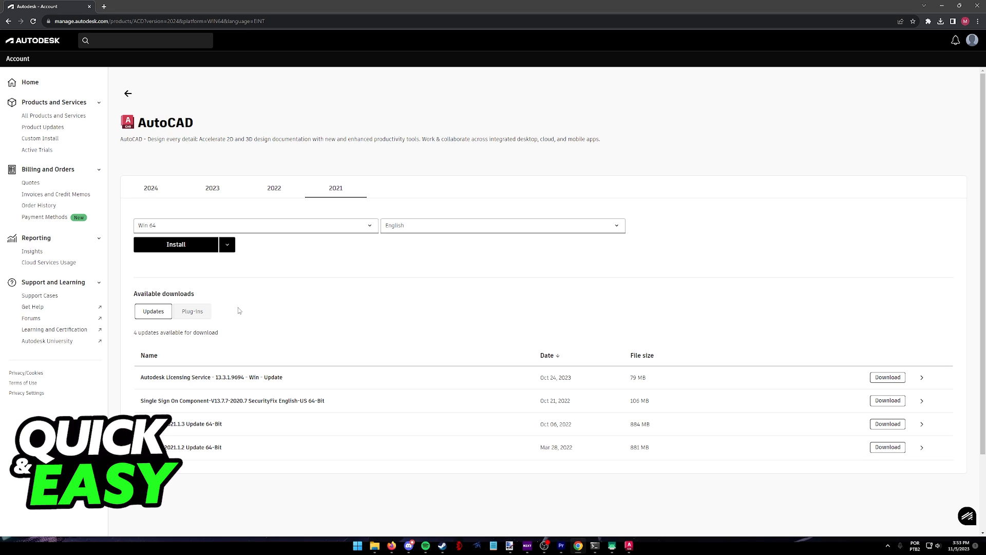
pyautogui.click(273, 187)
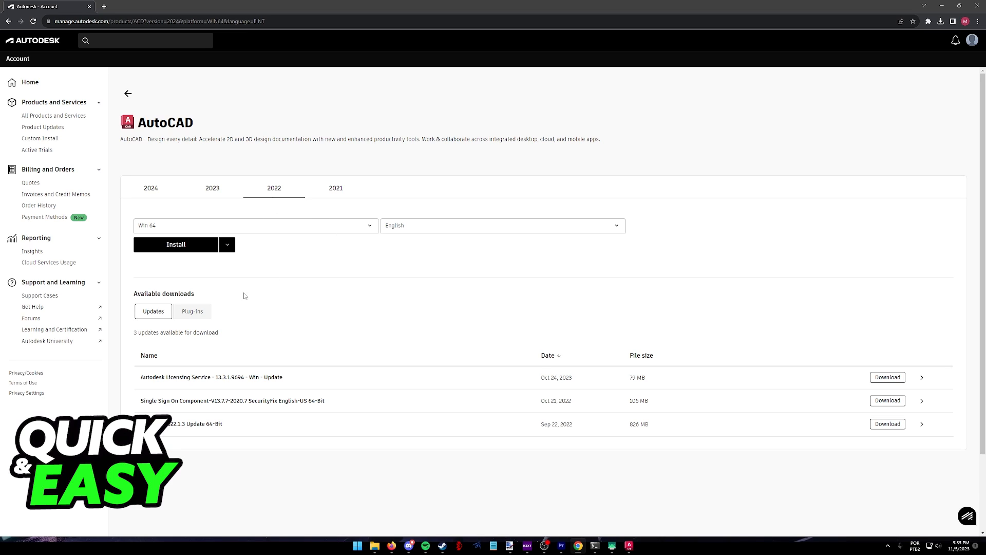
pyautogui.moveTo(159, 191)
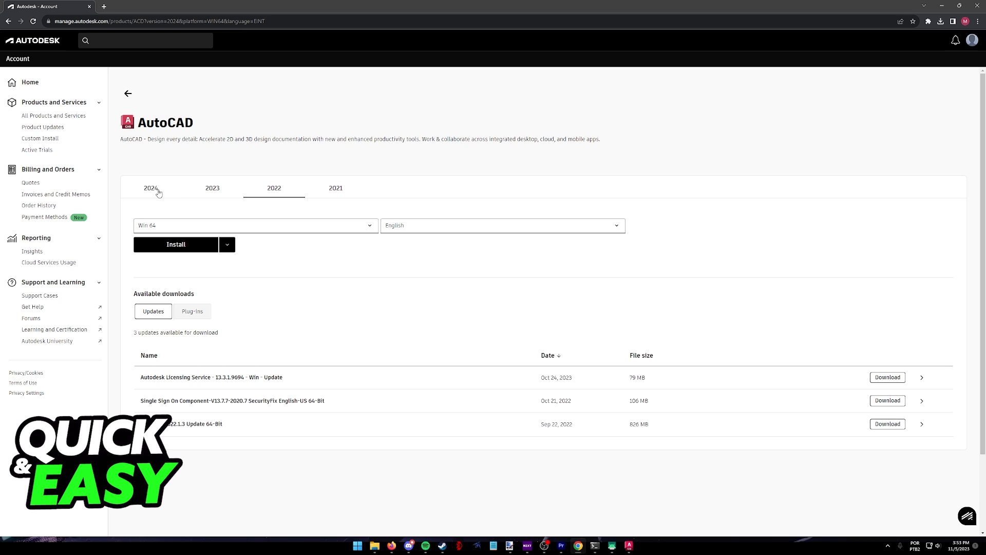
pyautogui.click(151, 187)
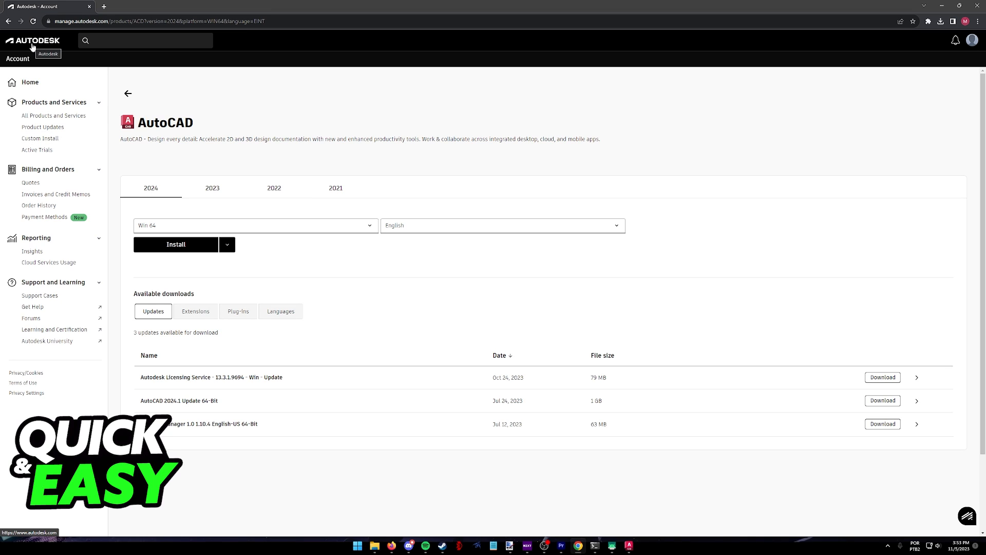
pyautogui.click(280, 310)
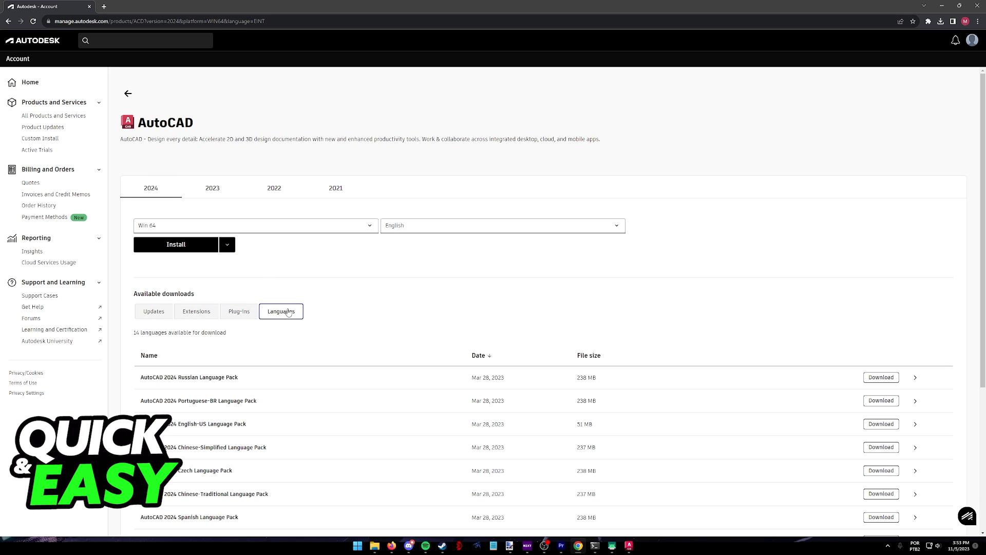
# Start the AutoCAD 2024 Spanish Language Pack download and show Chrome's recent downloads
pyautogui.scroll(-3)
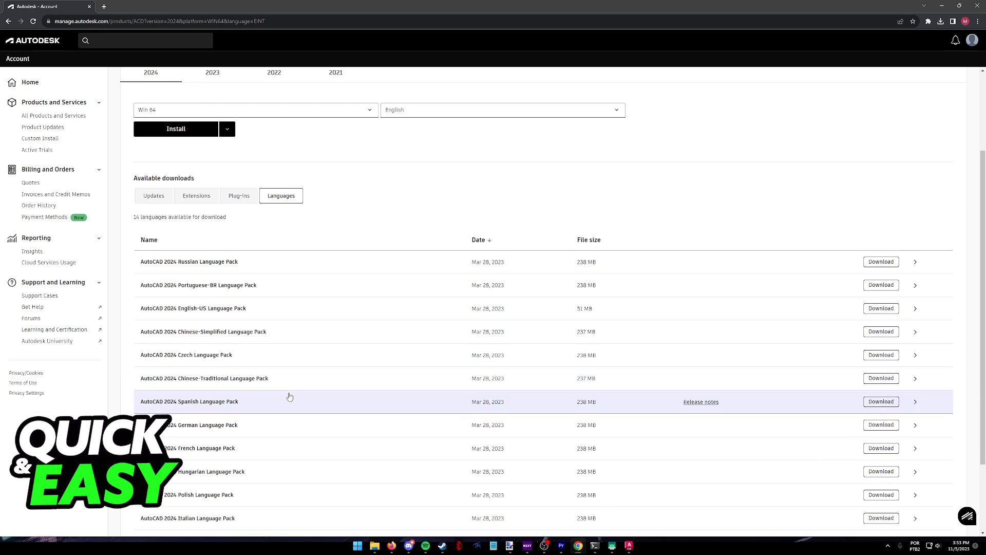
pyautogui.scroll(-3)
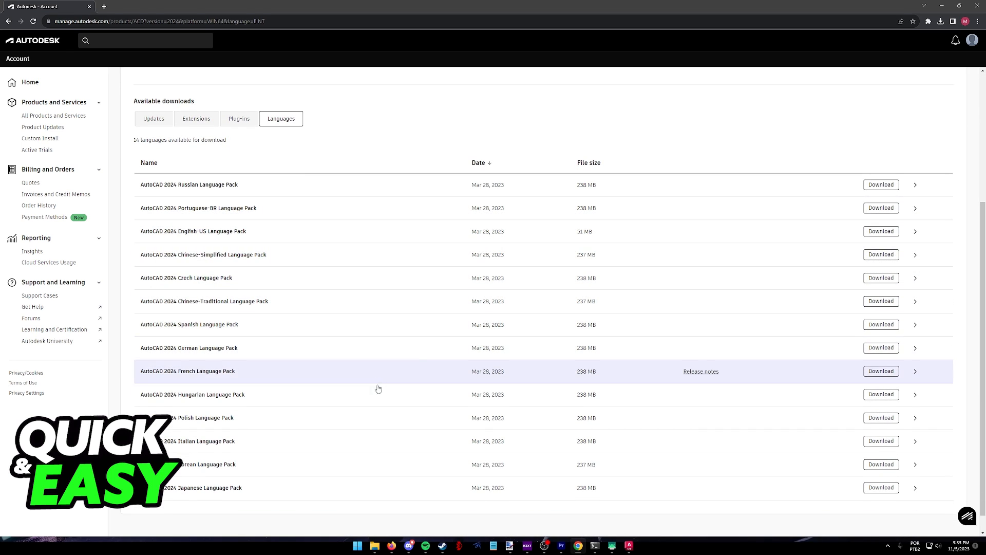
pyautogui.moveTo(352, 336)
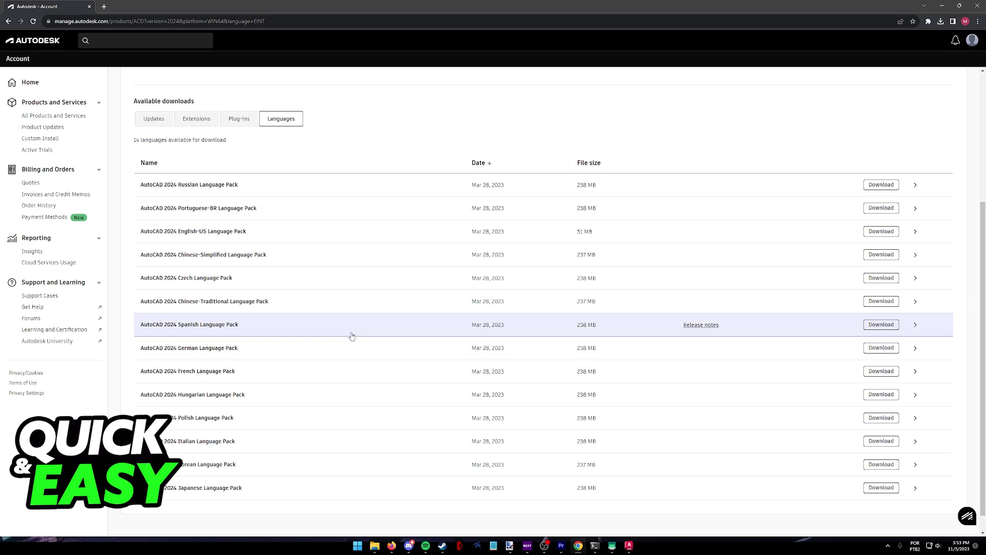
pyautogui.click(879, 324)
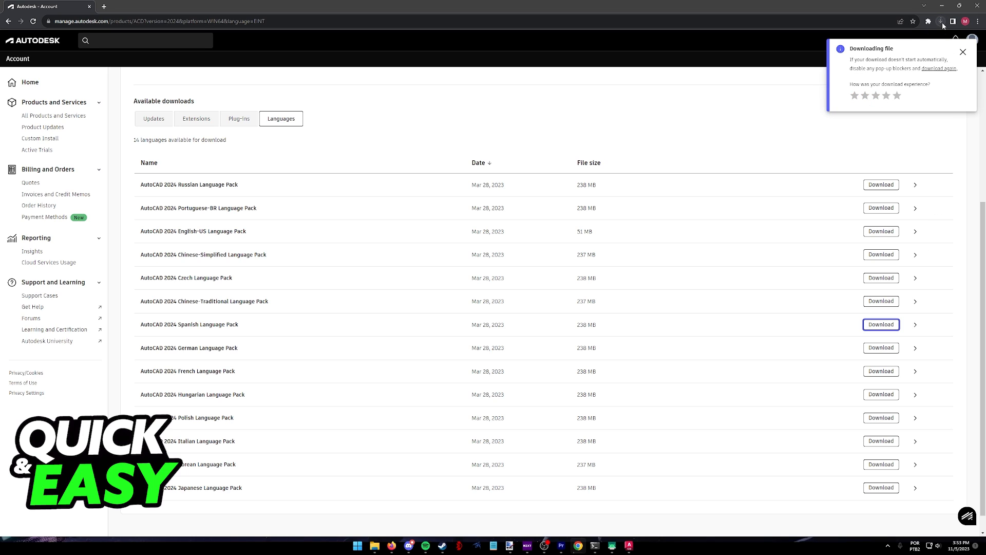
pyautogui.click(937, 21)
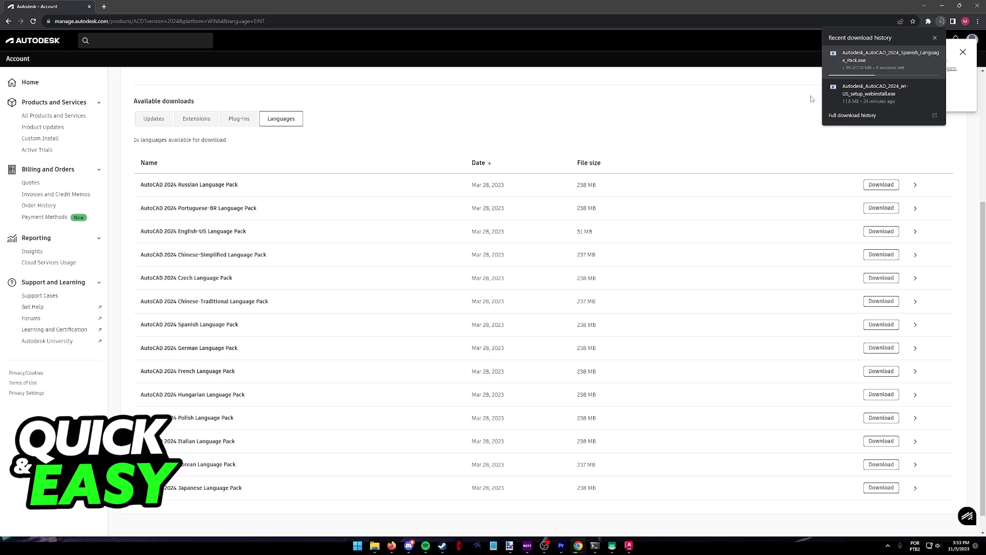
pyautogui.moveTo(872, 61)
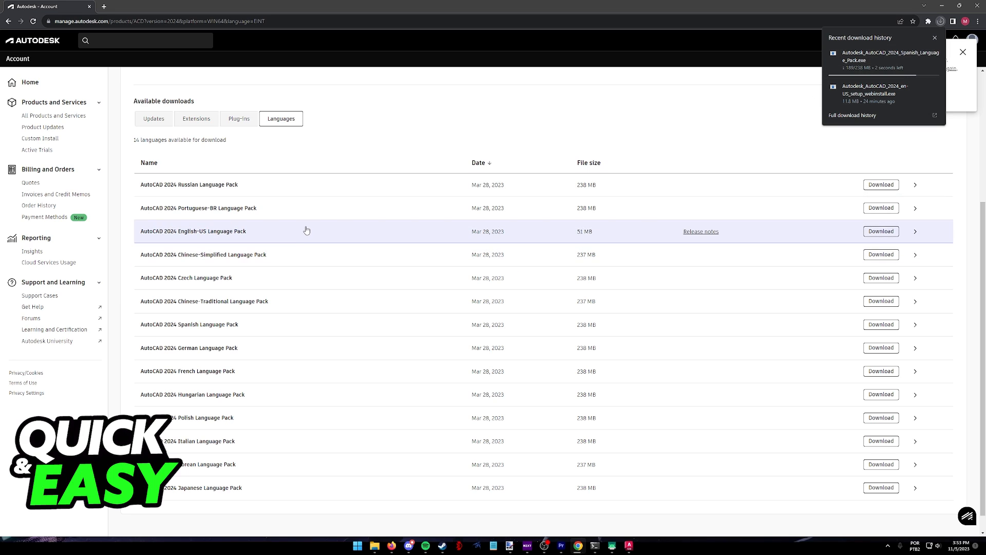
pyautogui.moveTo(287, 350)
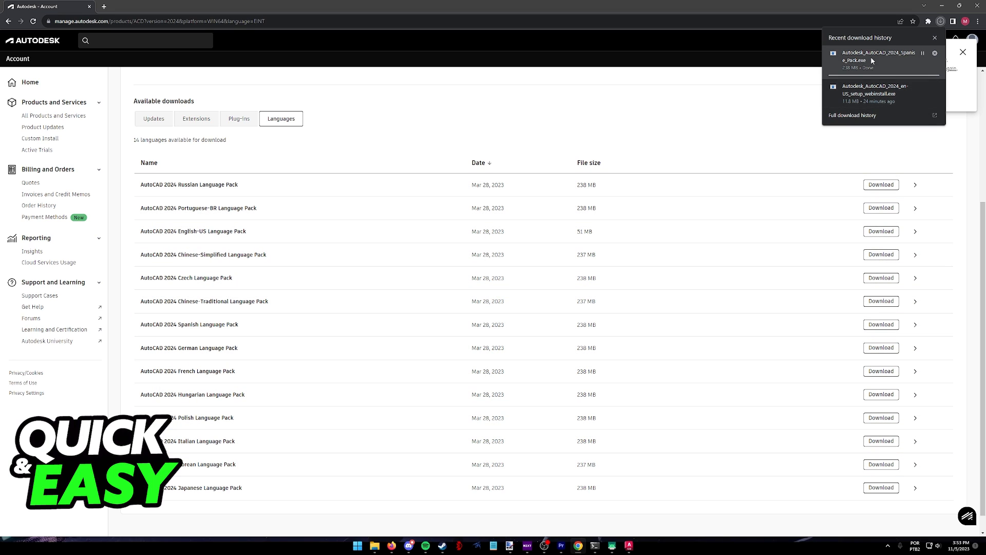
pyautogui.moveTo(875, 57)
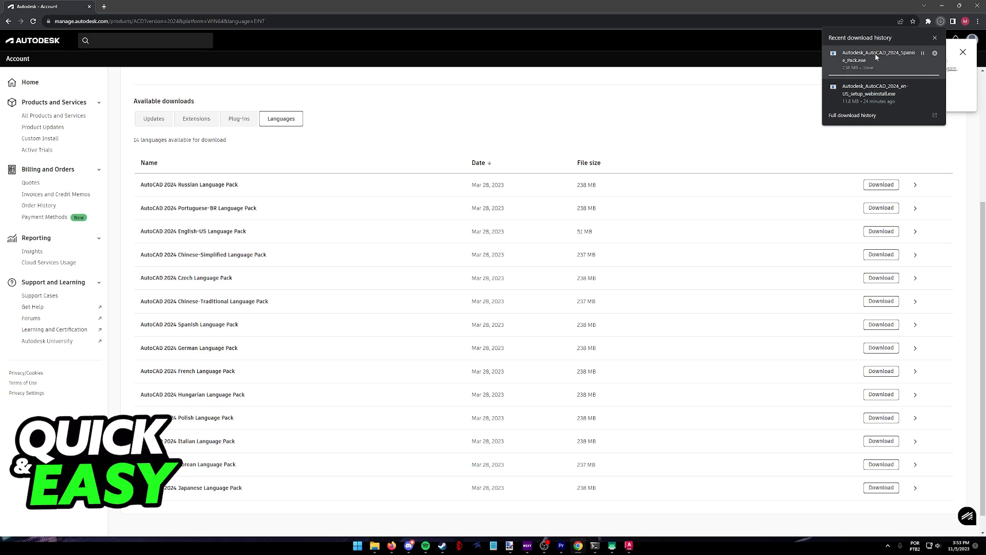
pyautogui.moveTo(864, 58)
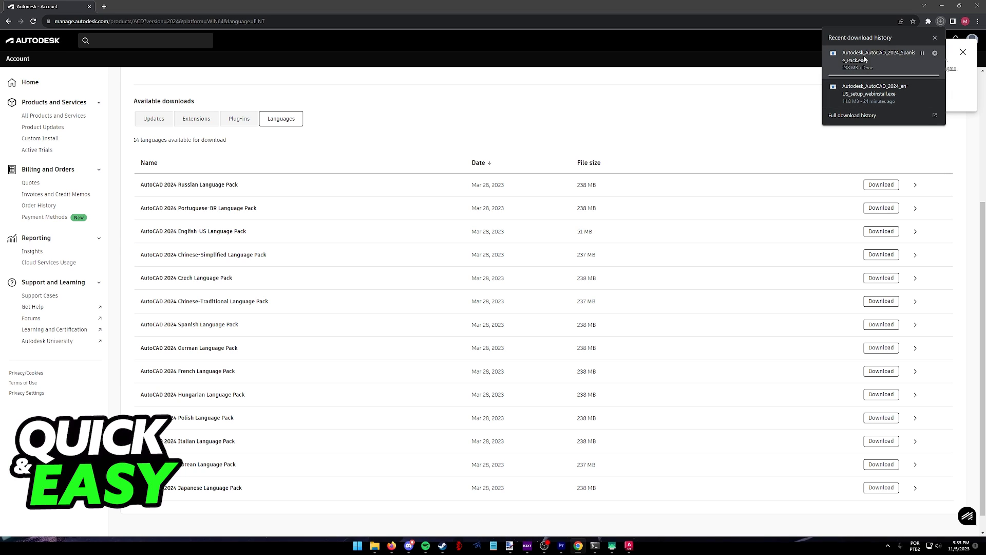
# Launch the downloaded Spanish Language Pack installer from Chrome's downloads
pyautogui.click(880, 231)
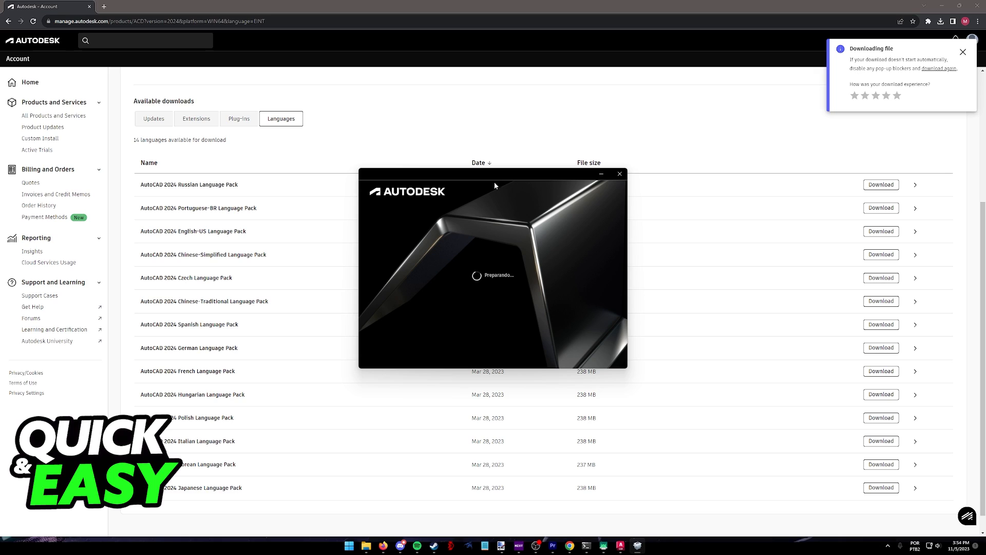
pyautogui.moveTo(556, 318)
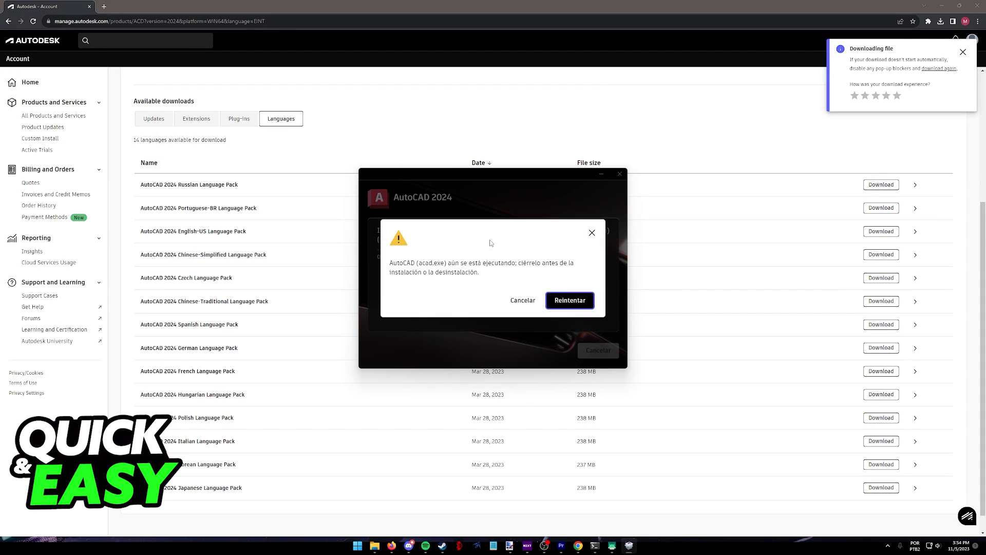
# Retry past the running-AutoCAD warning, complete the Spanish pack installation and finish
pyautogui.click(569, 300)
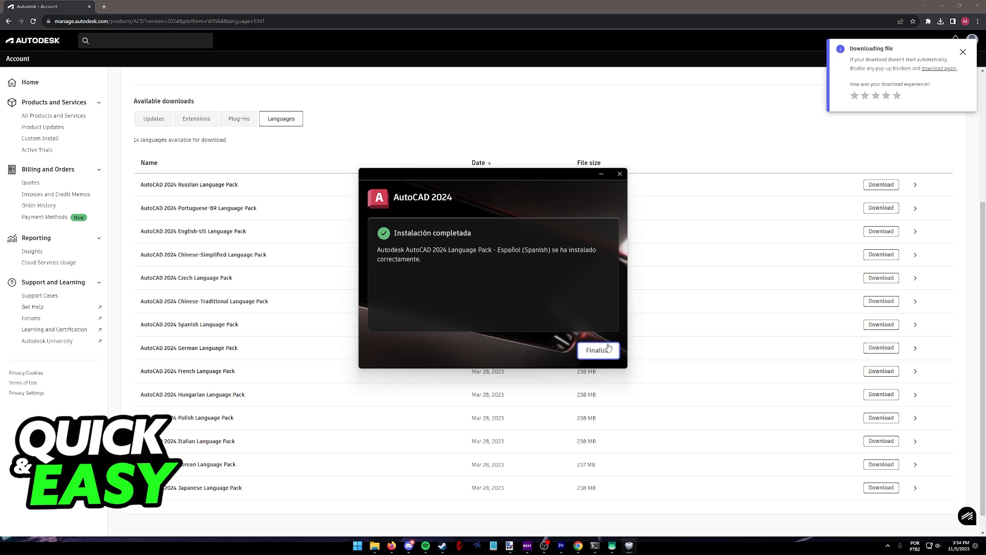
pyautogui.click(595, 350)
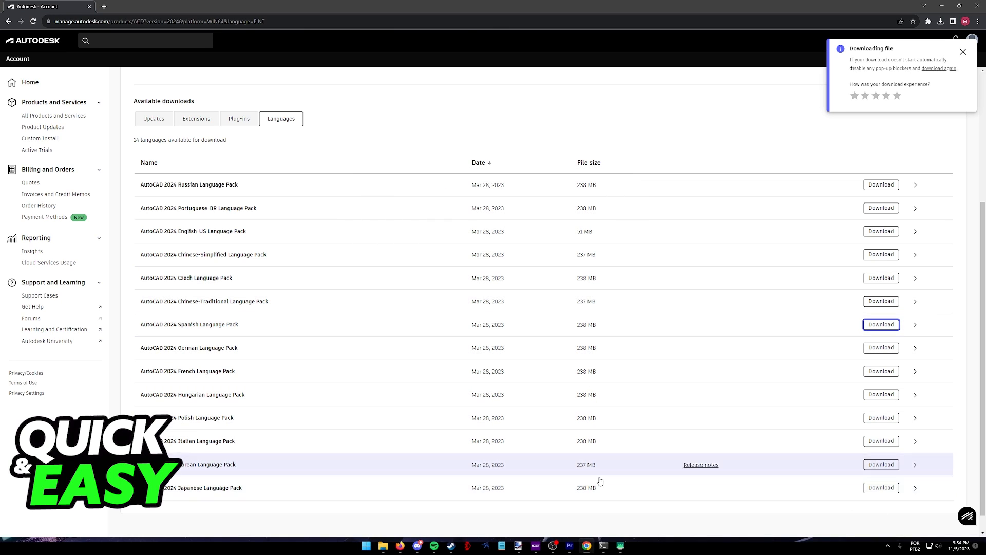
pyautogui.moveTo(378, 507)
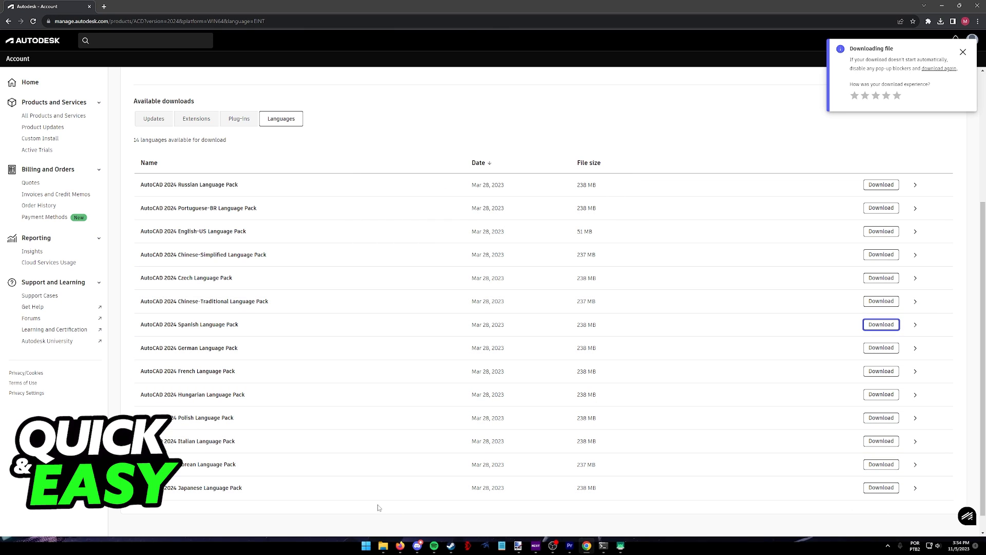
# Search the Start menu for autocad, revealing AutoCAD 2024 - Español (Spanish)
pyautogui.click(364, 545)
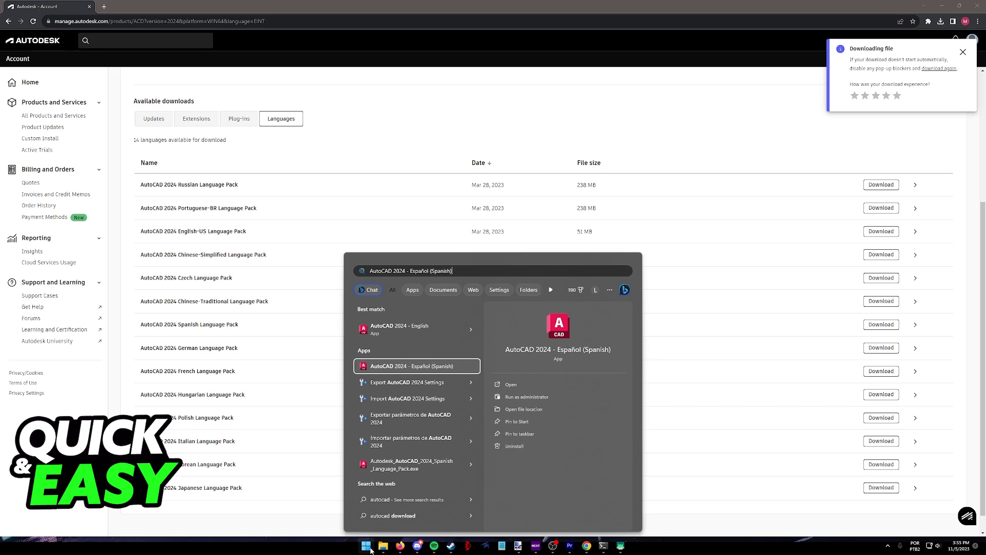
pyautogui.click(417, 329)
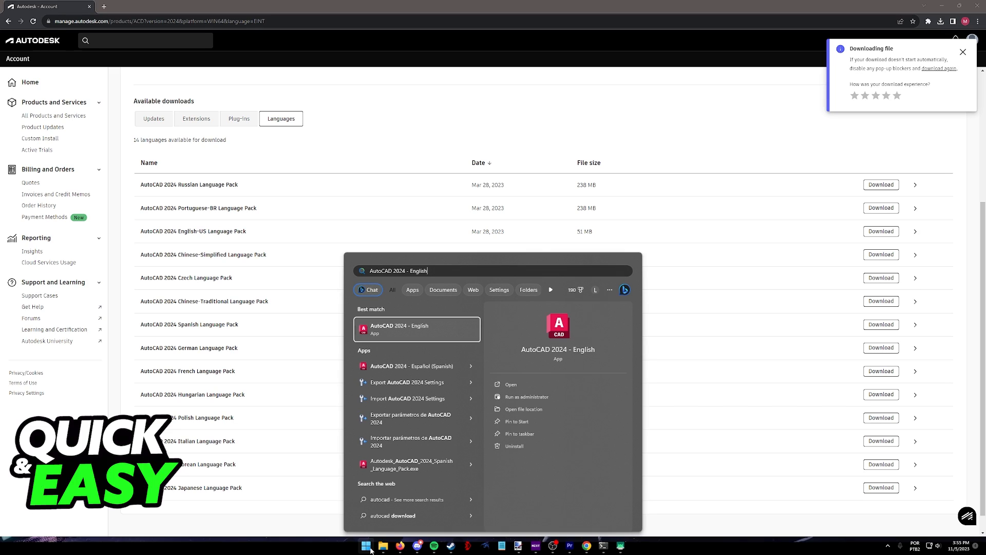